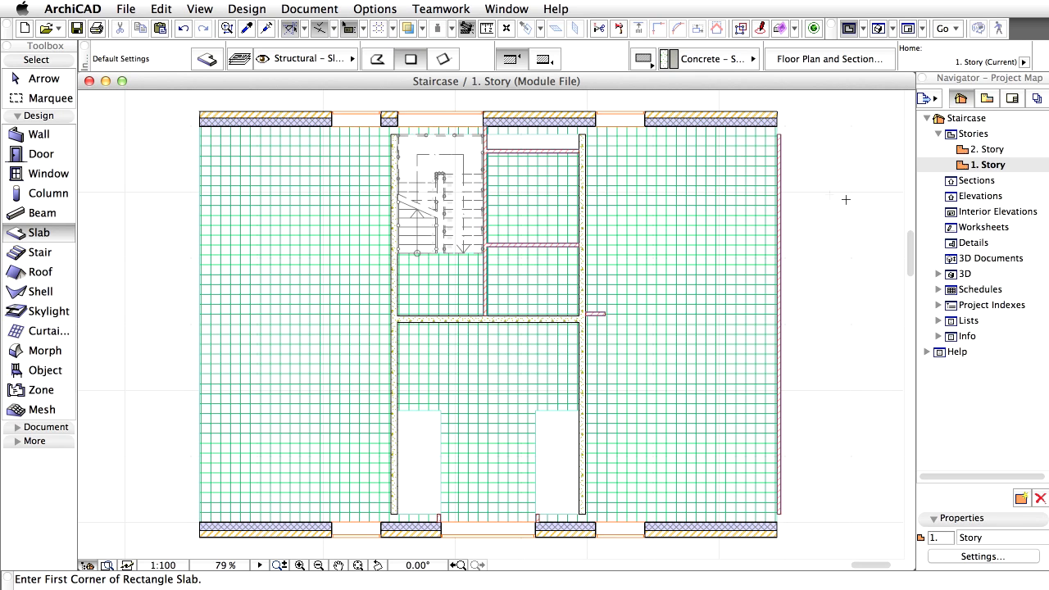
{"action": "mouse_move", "coordinate": [46, 154]}
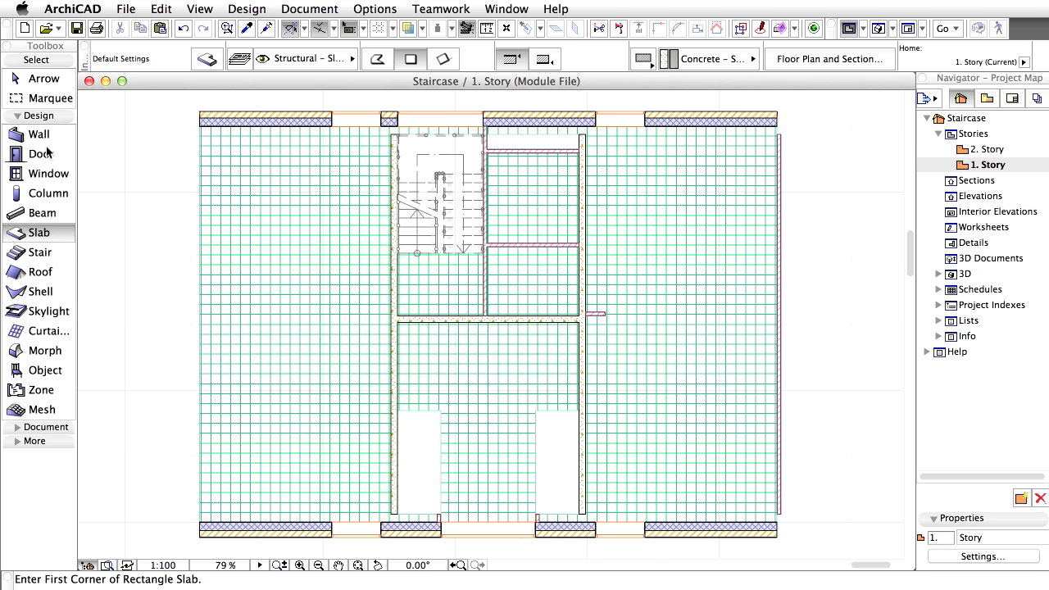
{"action": "mouse_move", "coordinate": [41, 155]}
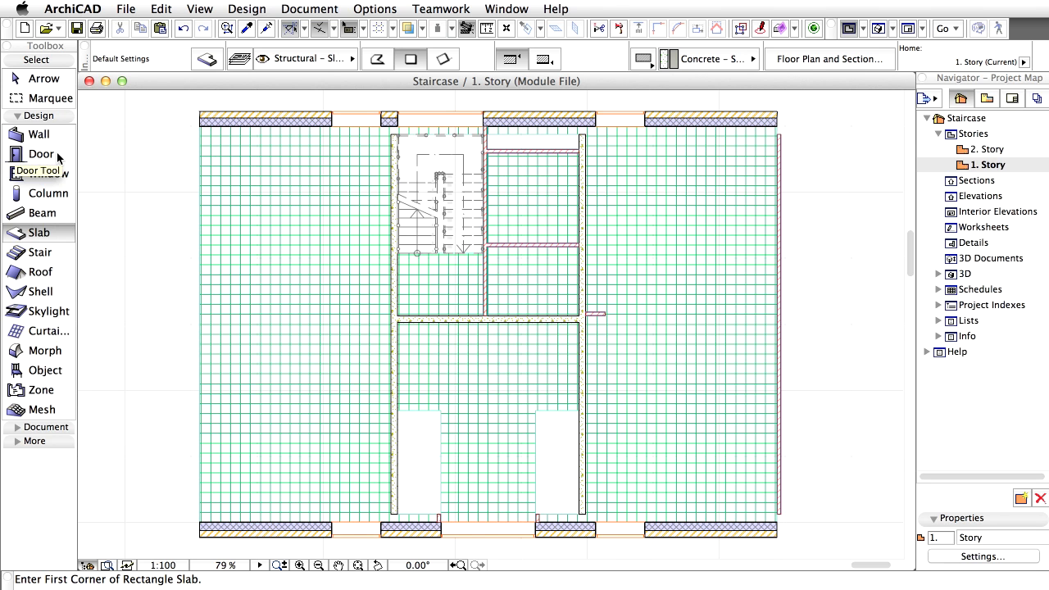
- Choose Hinged Doors 17 > Door 17 as the default door, 900 by 2100 with sill height 90
{"action": "double_click", "coordinate": [41, 154]}
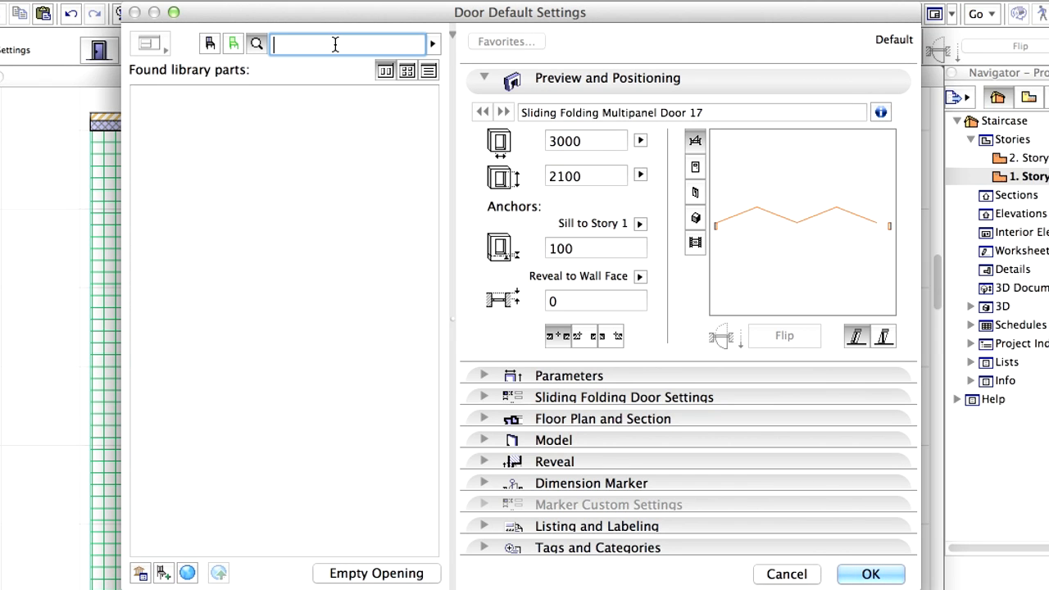
{"action": "type", "text": "door"}
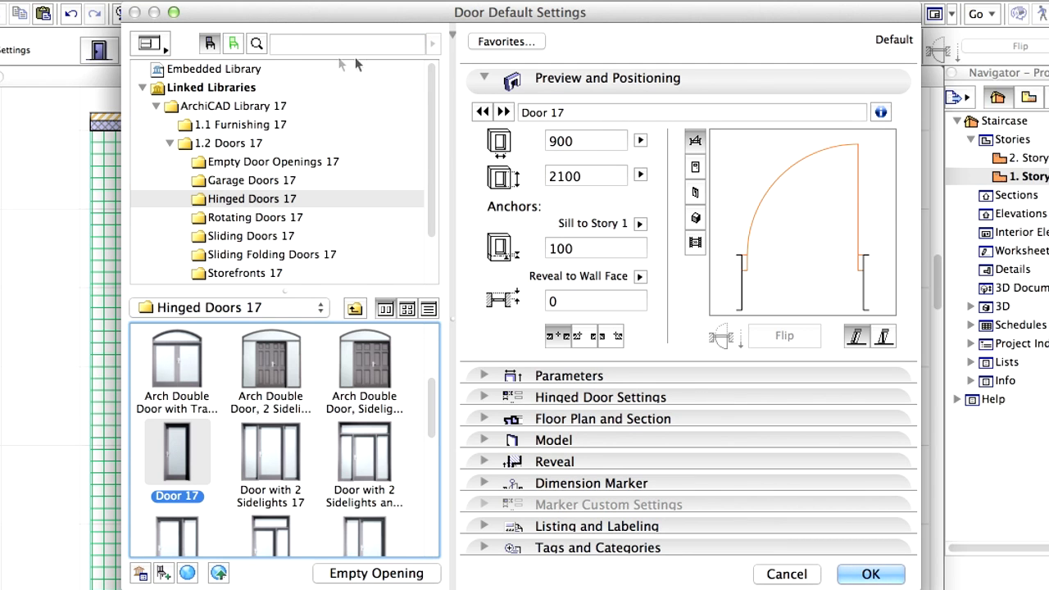
{"action": "left_click", "coordinate": [585, 141]}
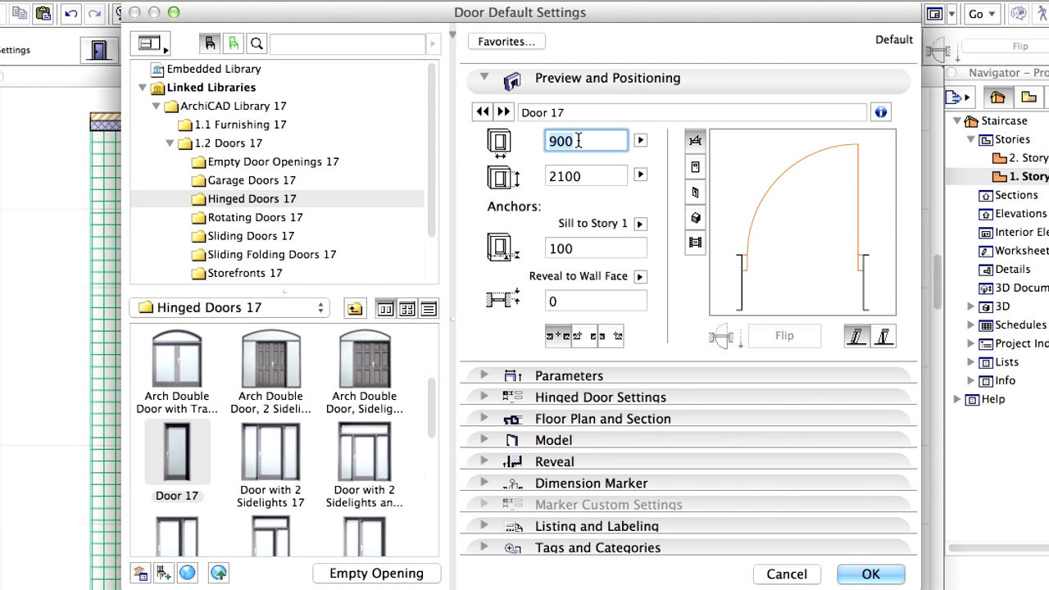
{"action": "mouse_move", "coordinate": [582, 141]}
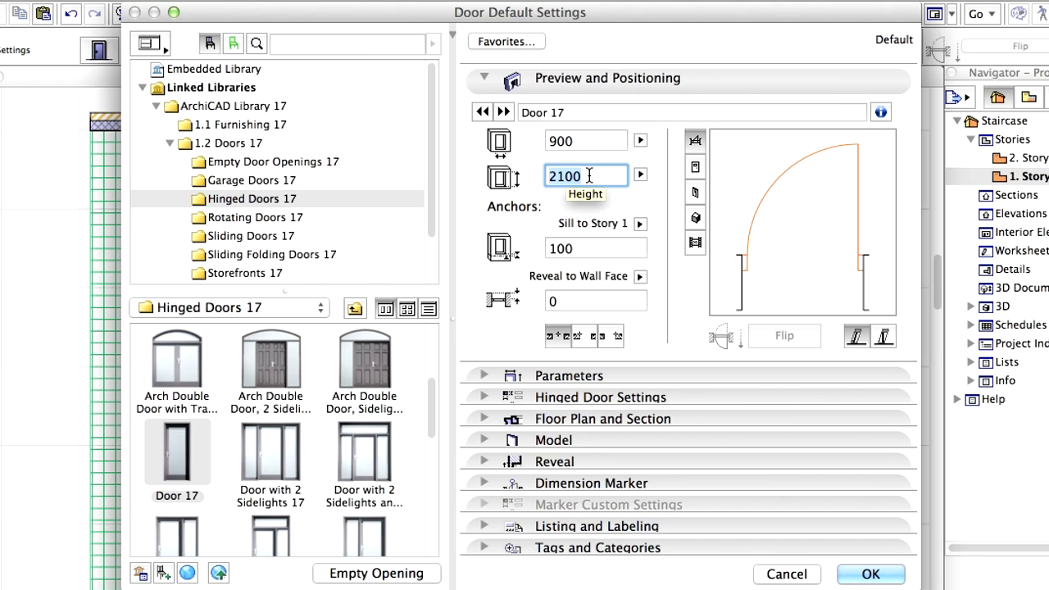
{"action": "left_click", "coordinate": [596, 248]}
{"action": "type", "text": "90"}
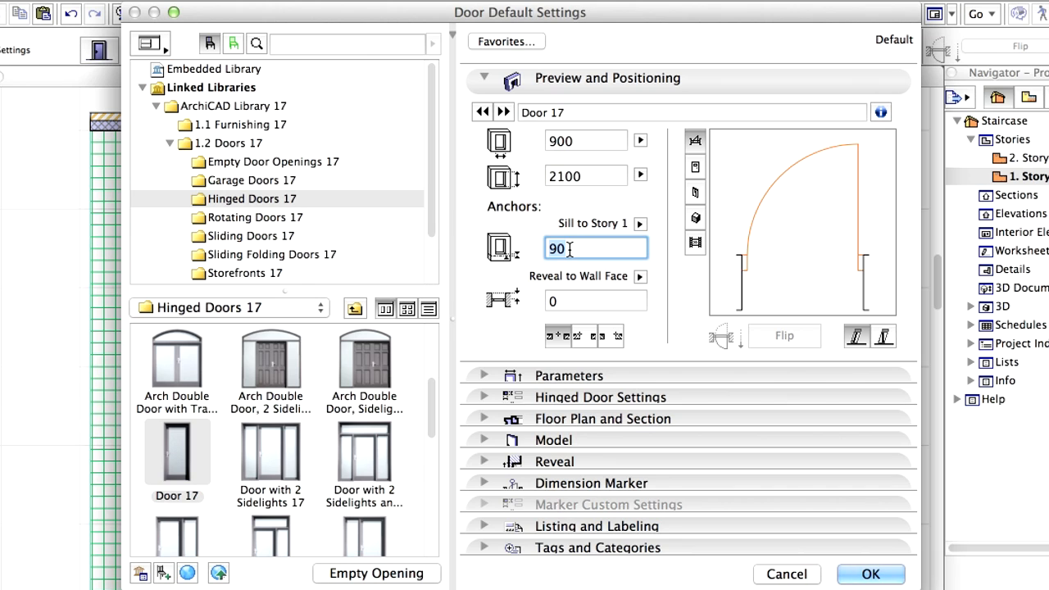
{"action": "mouse_move", "coordinate": [597, 248]}
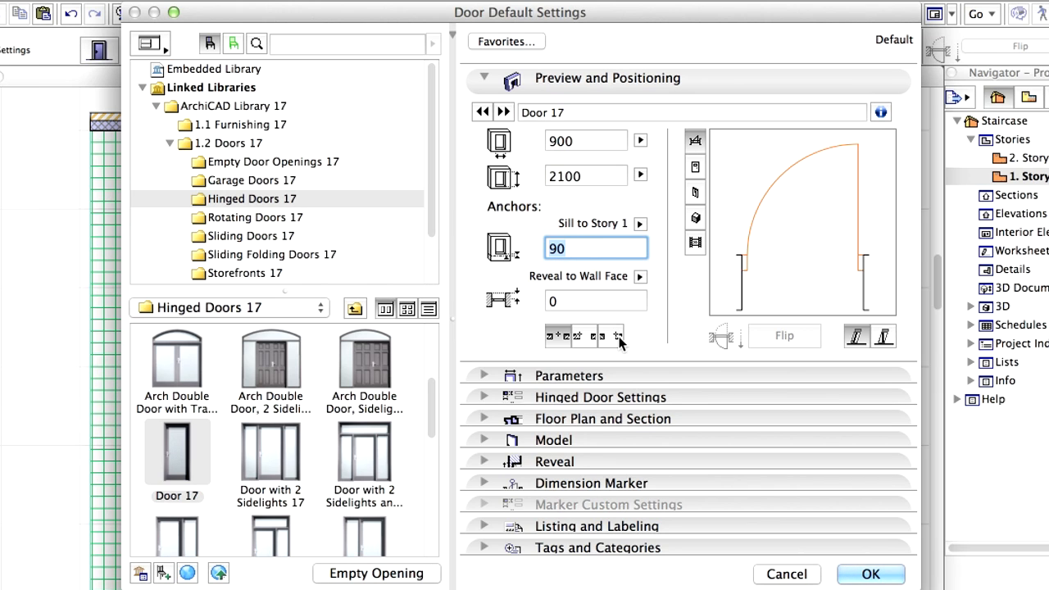
{"action": "mouse_move", "coordinate": [613, 336]}
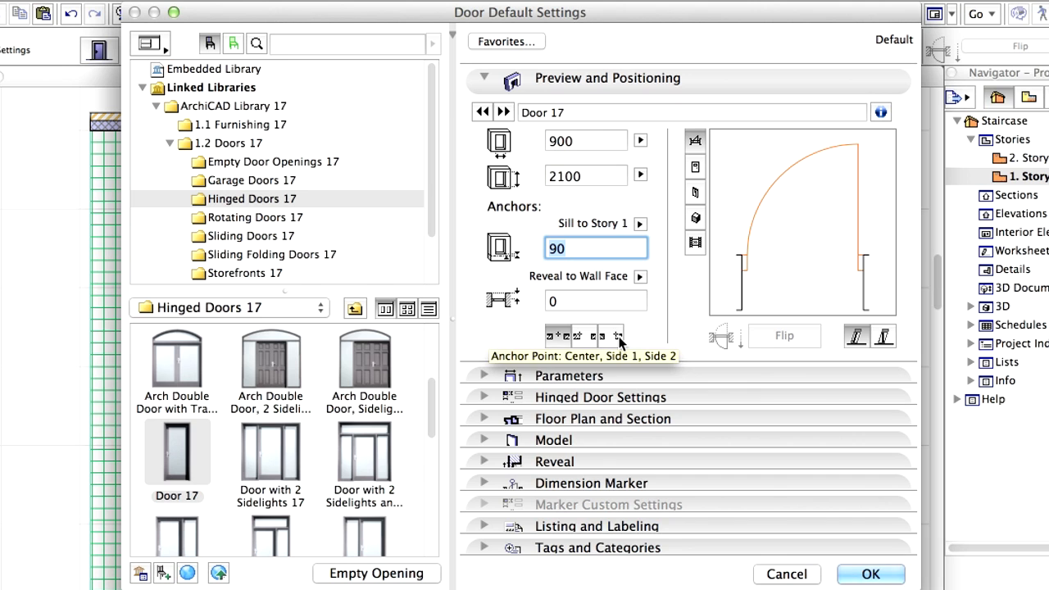
{"action": "mouse_move", "coordinate": [562, 154]}
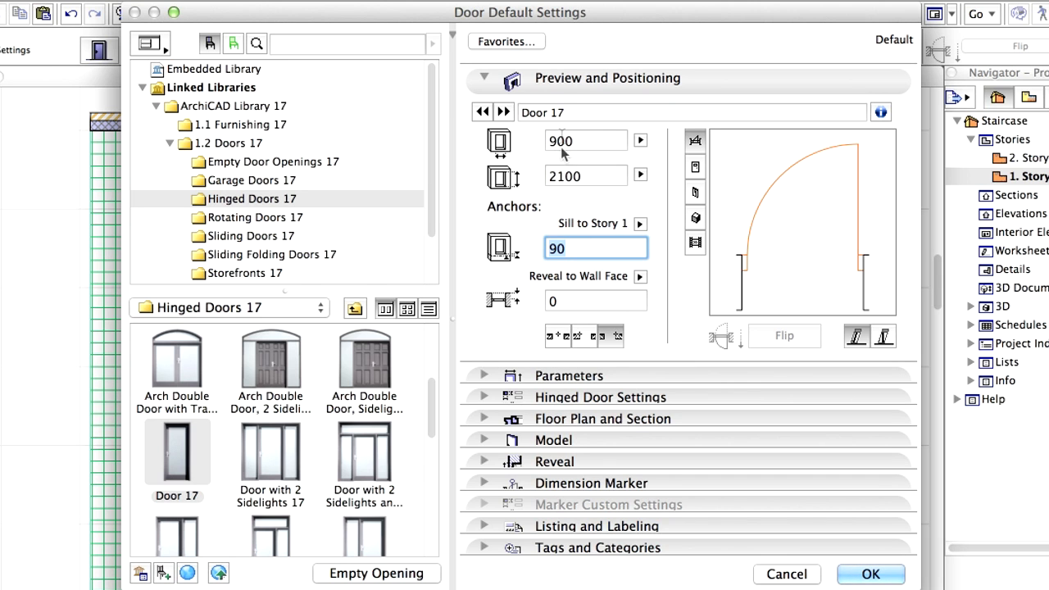
- Review the Door Leaf Type and Handle page under Hinged Door Settings and confirm with OK
{"action": "left_click", "coordinate": [484, 78]}
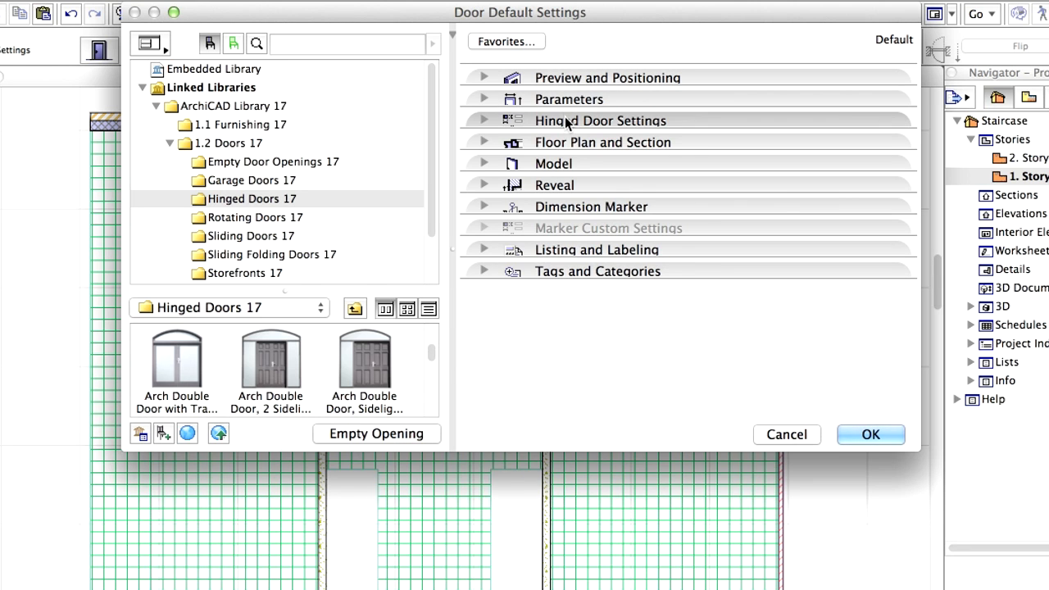
{"action": "left_click", "coordinate": [600, 122]}
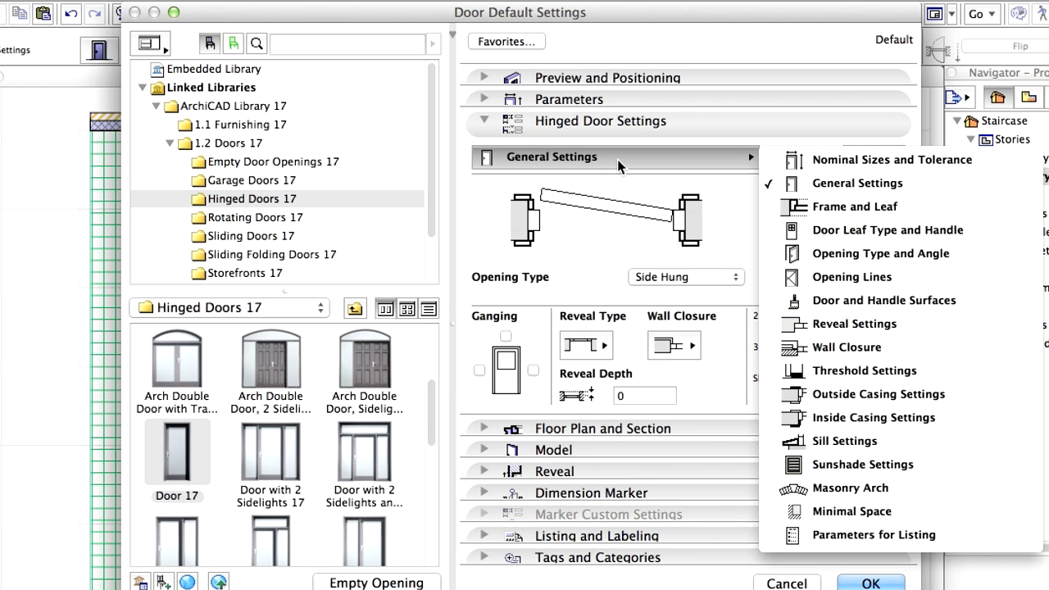
{"action": "mouse_move", "coordinate": [904, 229]}
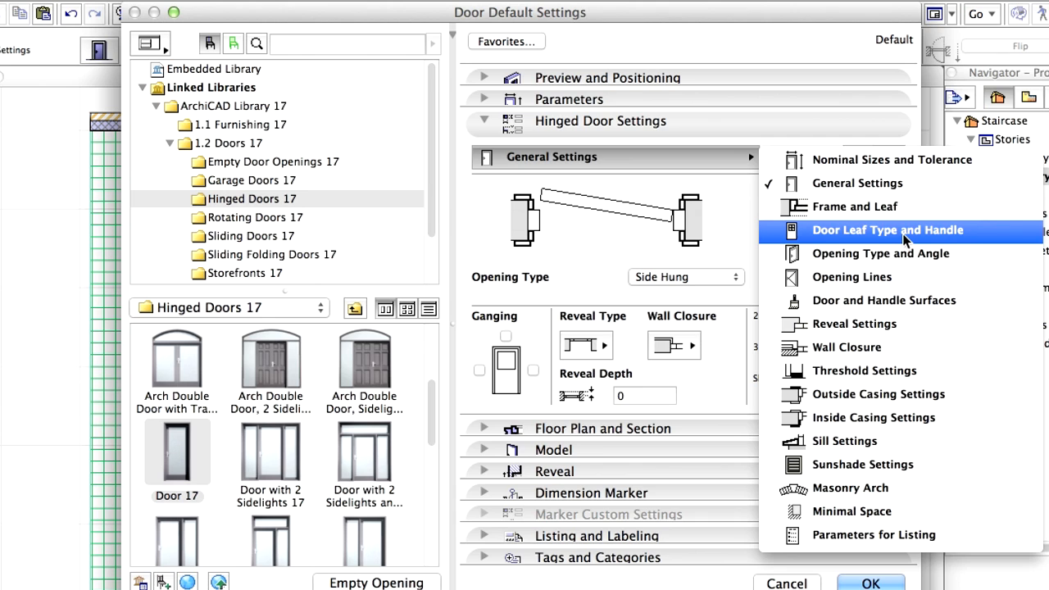
{"action": "left_click", "coordinate": [886, 229]}
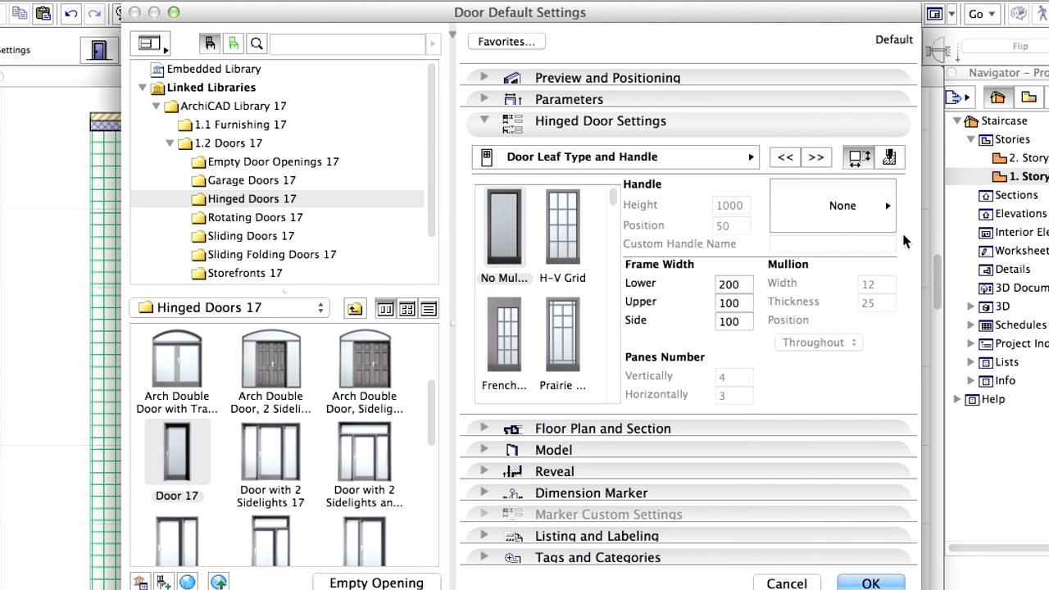
{"action": "mouse_move", "coordinate": [515, 277]}
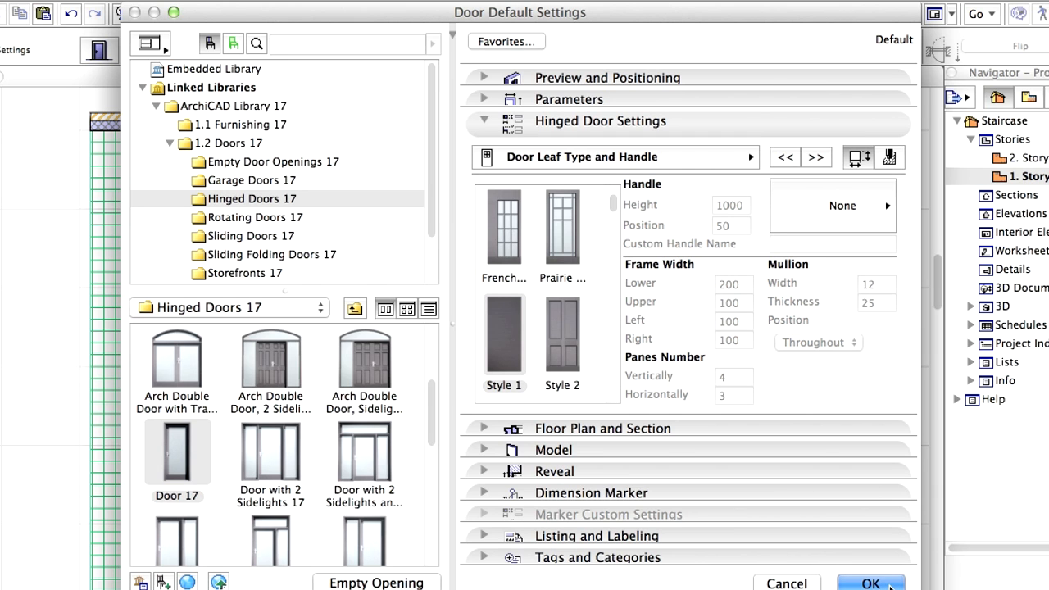
{"action": "left_click", "coordinate": [870, 582]}
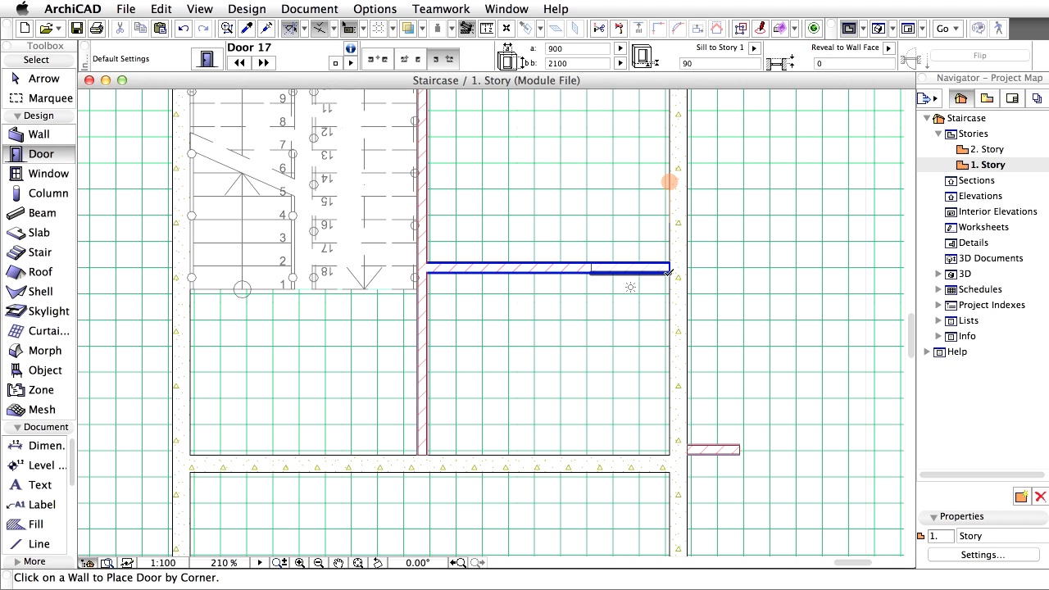
{"action": "mouse_move", "coordinate": [668, 180]}
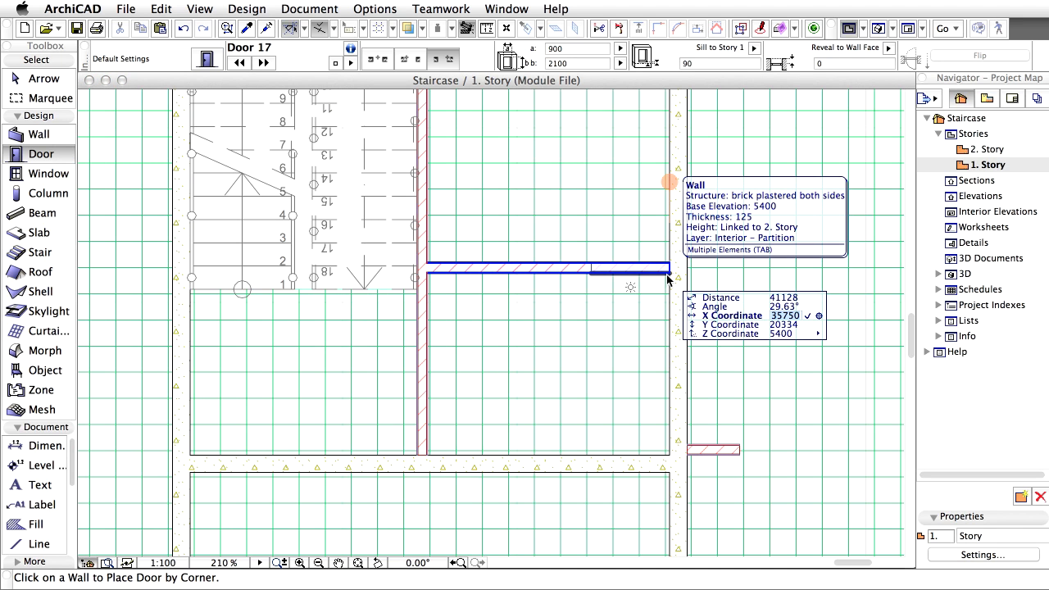
- Set a guide point at a 650 offset along the central partition wall for the door
{"action": "type", "text": "650"}
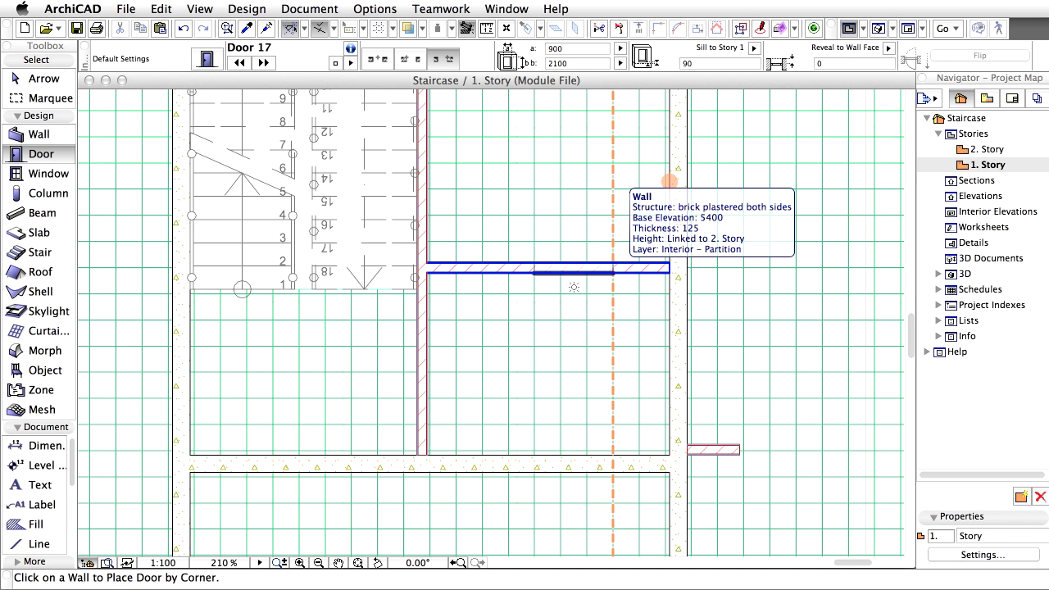
{"action": "left_click", "coordinate": [547, 269]}
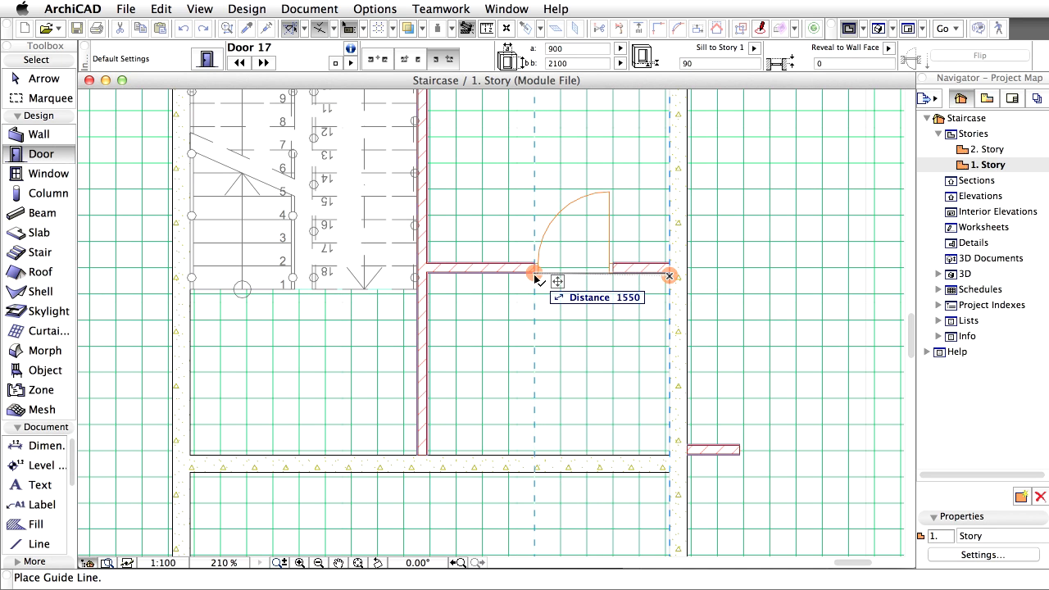
- Place two Door 17 instances in the central block's partition walls
{"action": "left_click", "coordinate": [535, 275]}
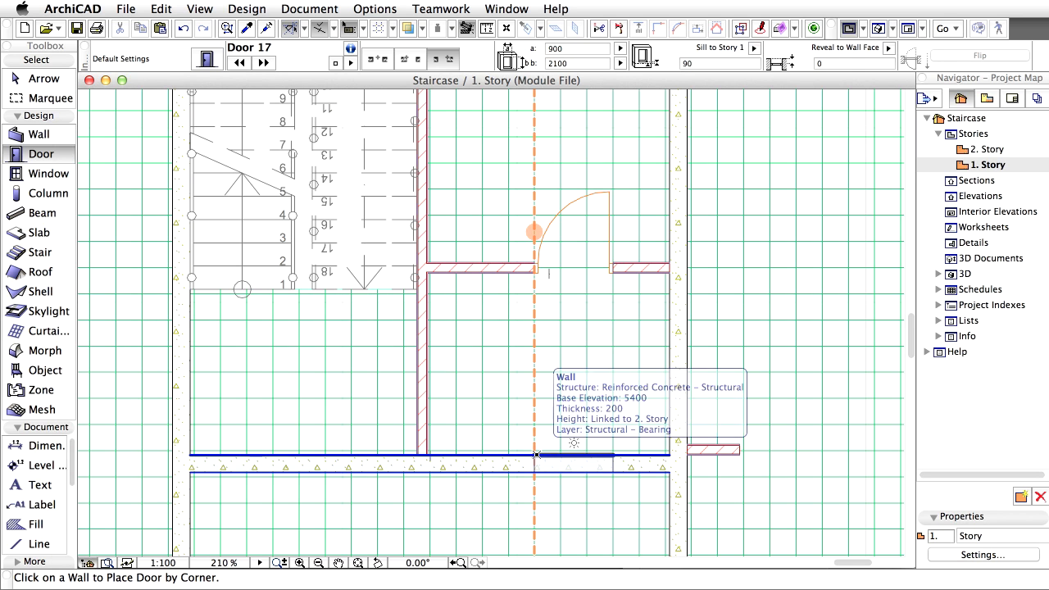
{"action": "left_click", "coordinate": [538, 456]}
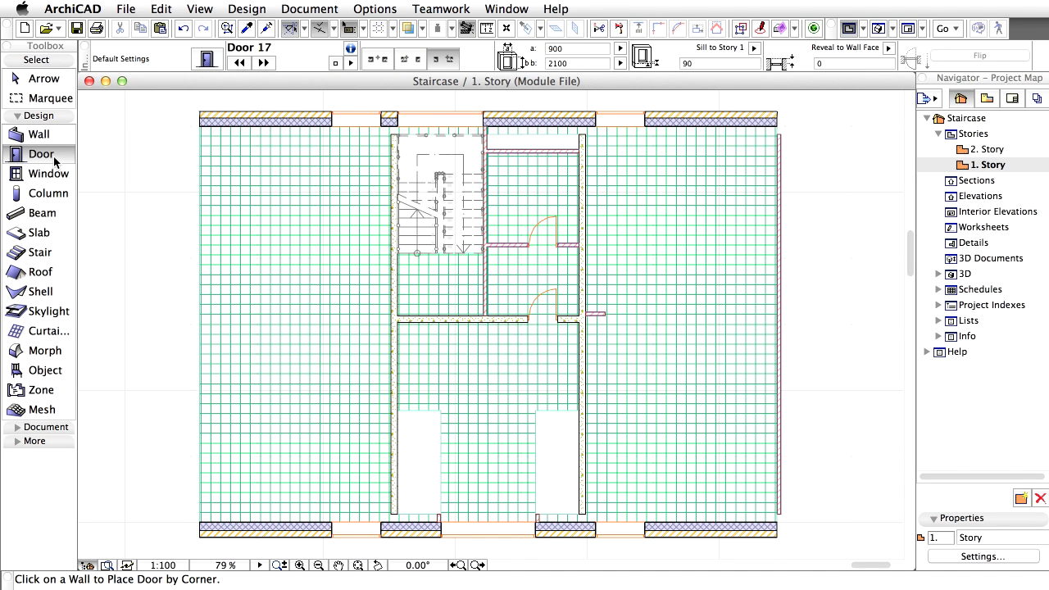
- Select Double Door 17 as the default door with width 1800 and height 2400
{"action": "double_click", "coordinate": [41, 154]}
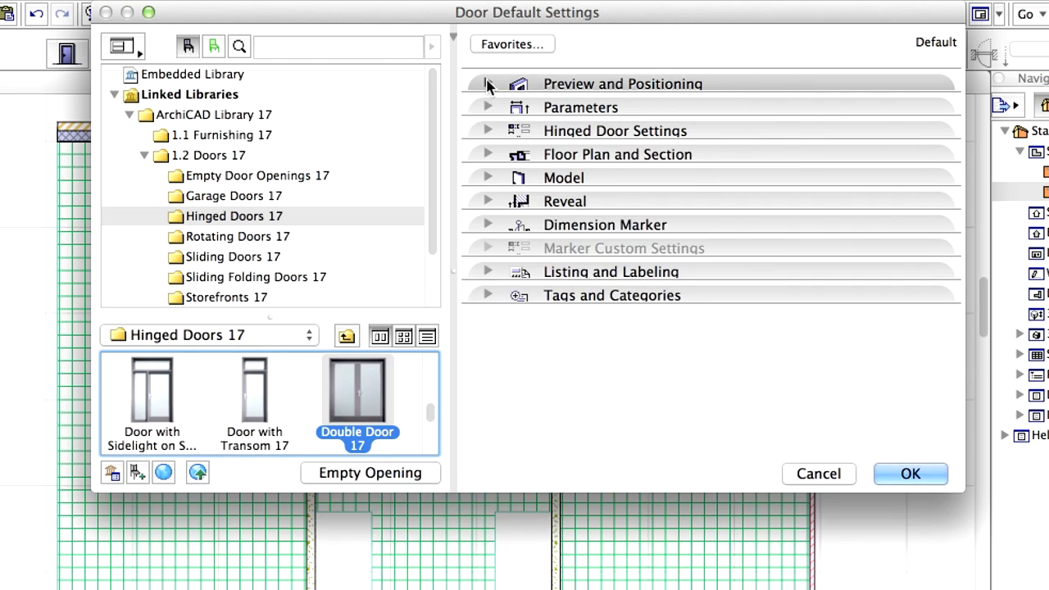
{"action": "left_click", "coordinate": [488, 84]}
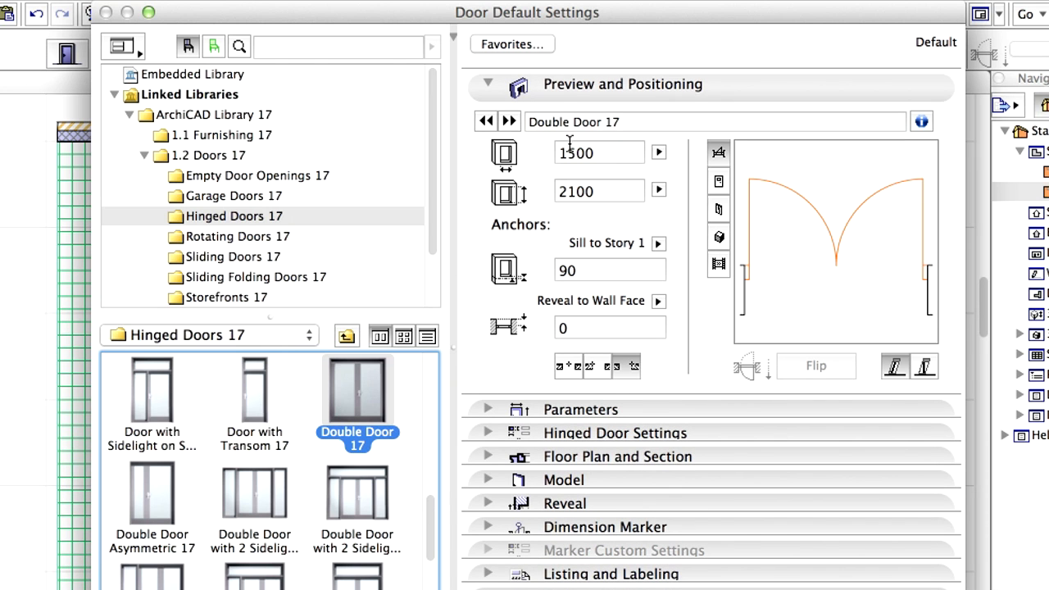
{"action": "type", "text": "180"}
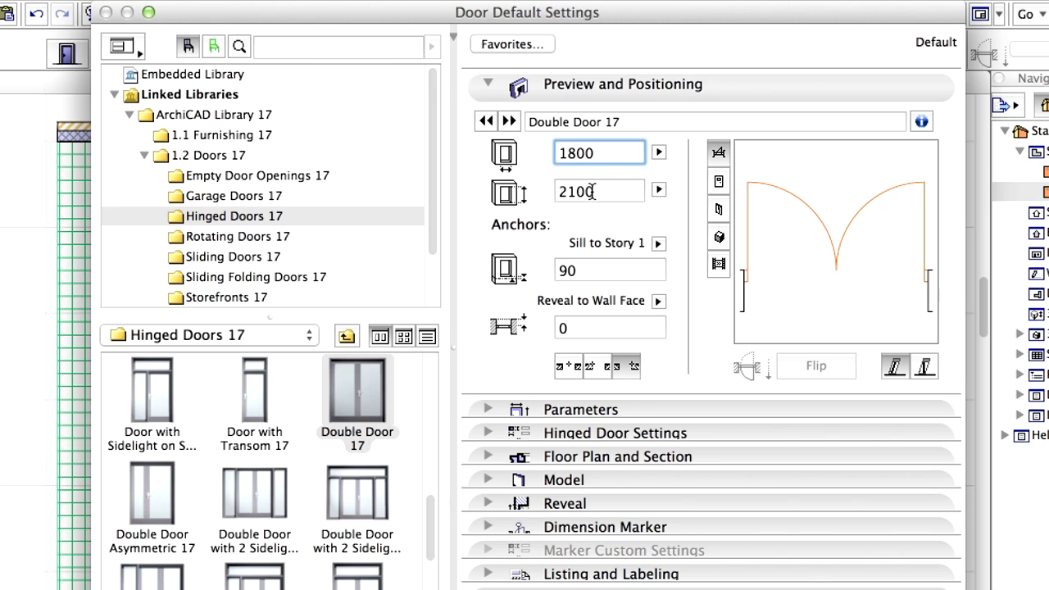
{"action": "type", "text": "24"}
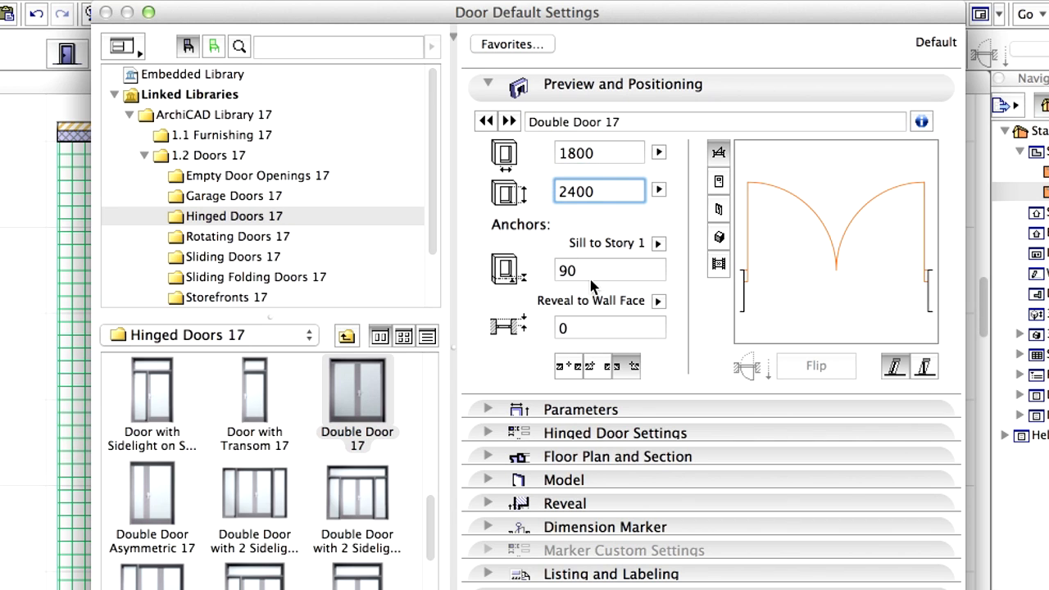
{"action": "left_click", "coordinate": [609, 270]}
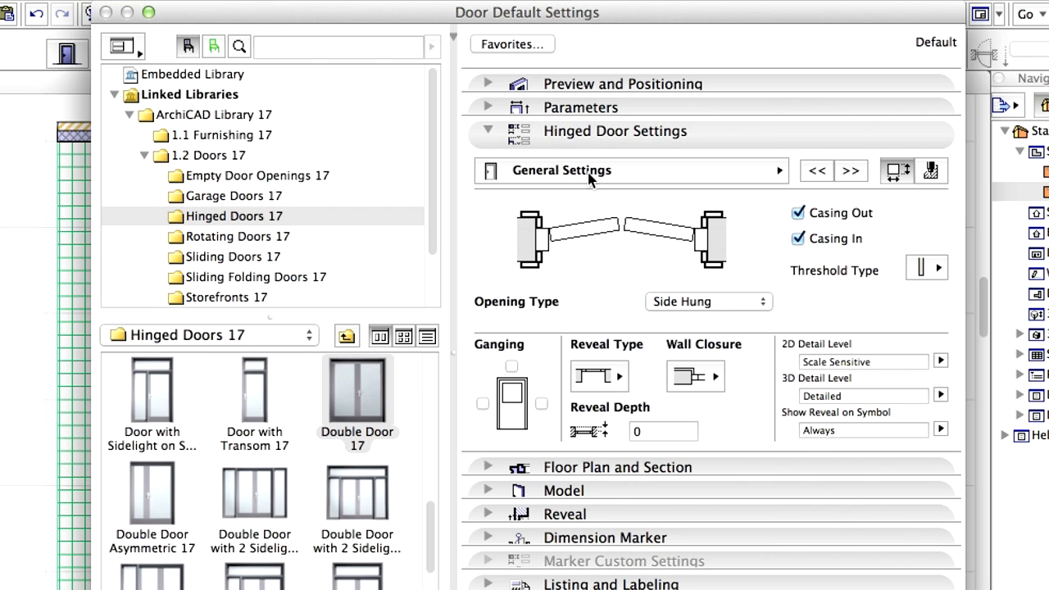
- Set the double door's leaf type to No Mullion and confirm the new defaults
{"action": "left_click", "coordinate": [631, 170]}
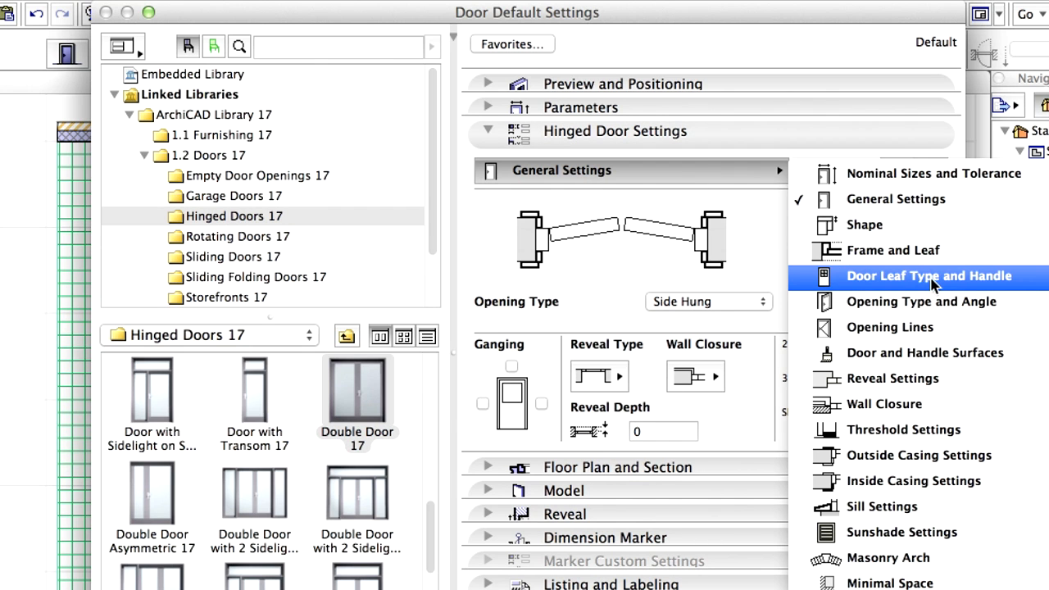
{"action": "left_click", "coordinate": [927, 276]}
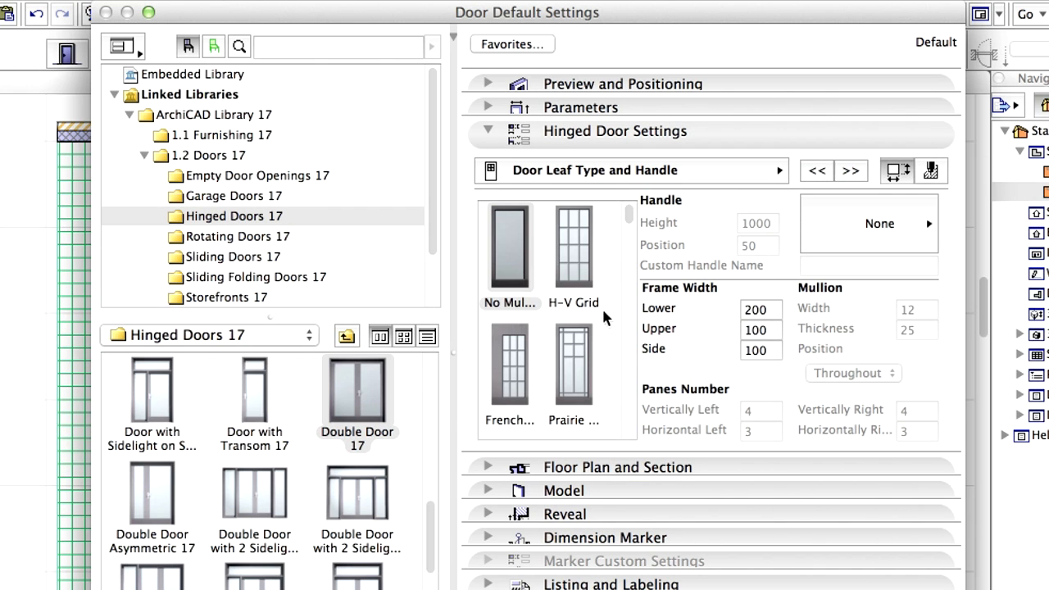
{"action": "left_click", "coordinate": [508, 246]}
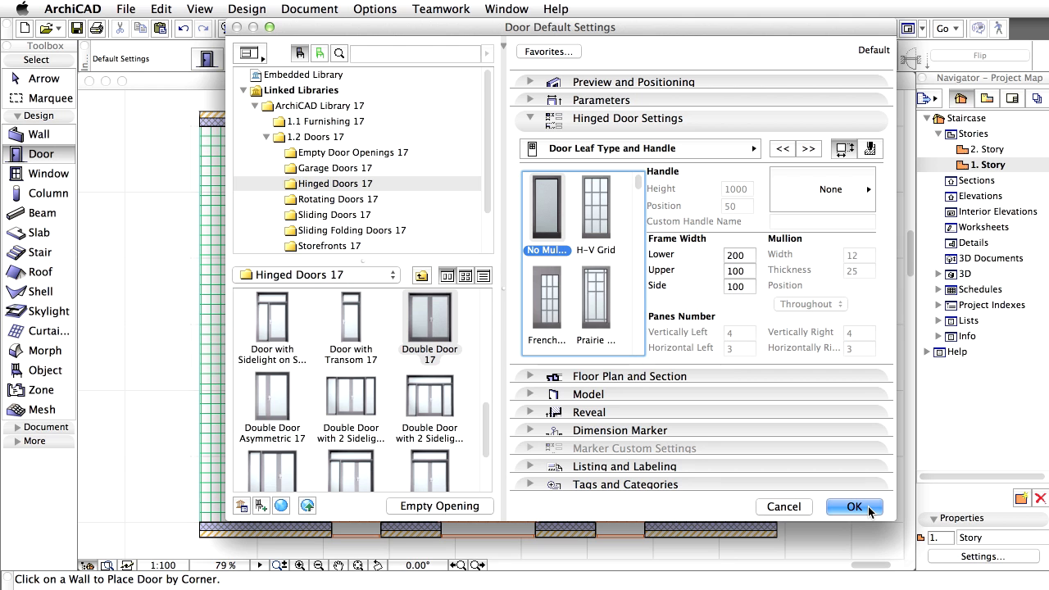
{"action": "left_click", "coordinate": [854, 506]}
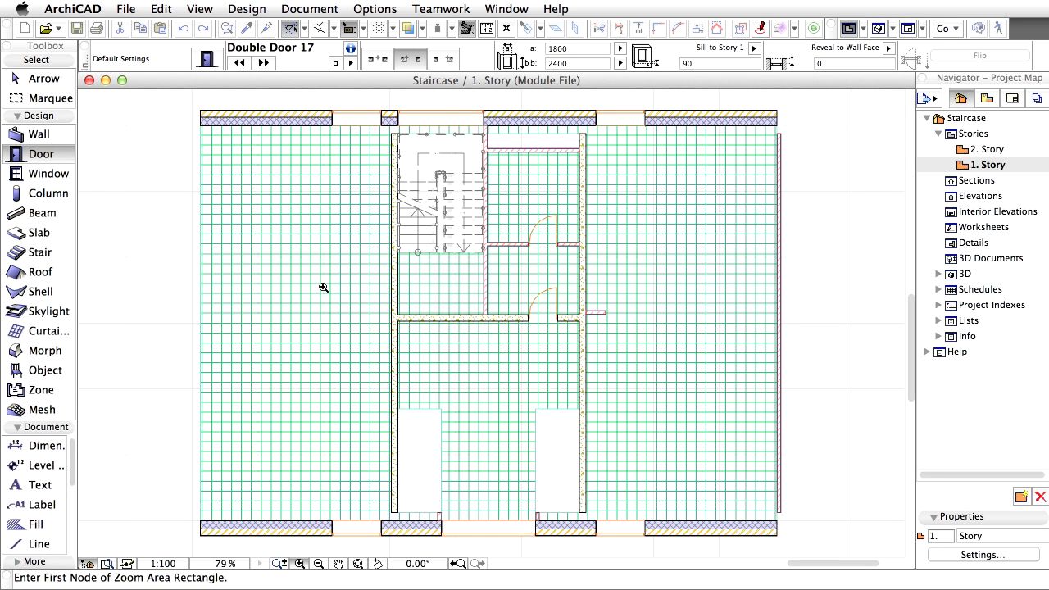
- Place two Double Door 17 instances in walls of the lower central block
{"action": "left_click_drag", "start_coordinate": [319, 278], "coordinate": [658, 554]}
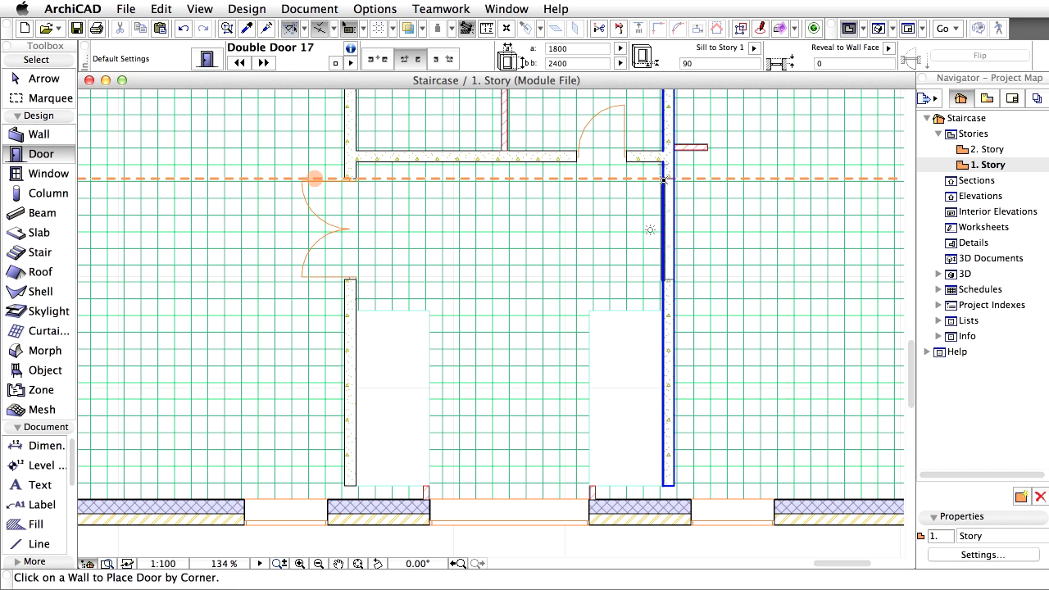
{"action": "left_click", "coordinate": [664, 180]}
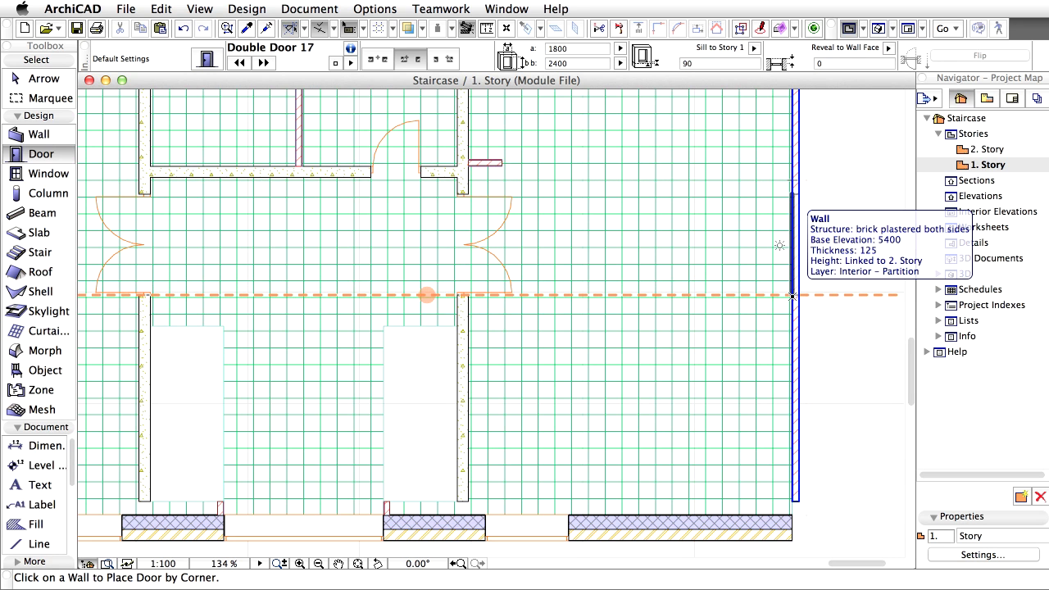
{"action": "left_click", "coordinate": [790, 246]}
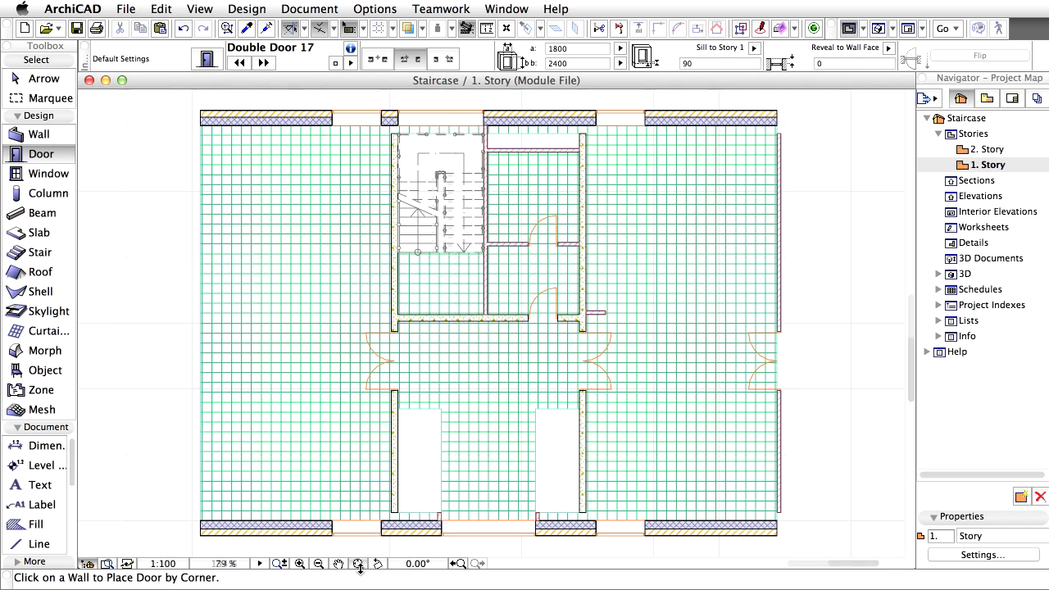
{"action": "left_click", "coordinate": [318, 563]}
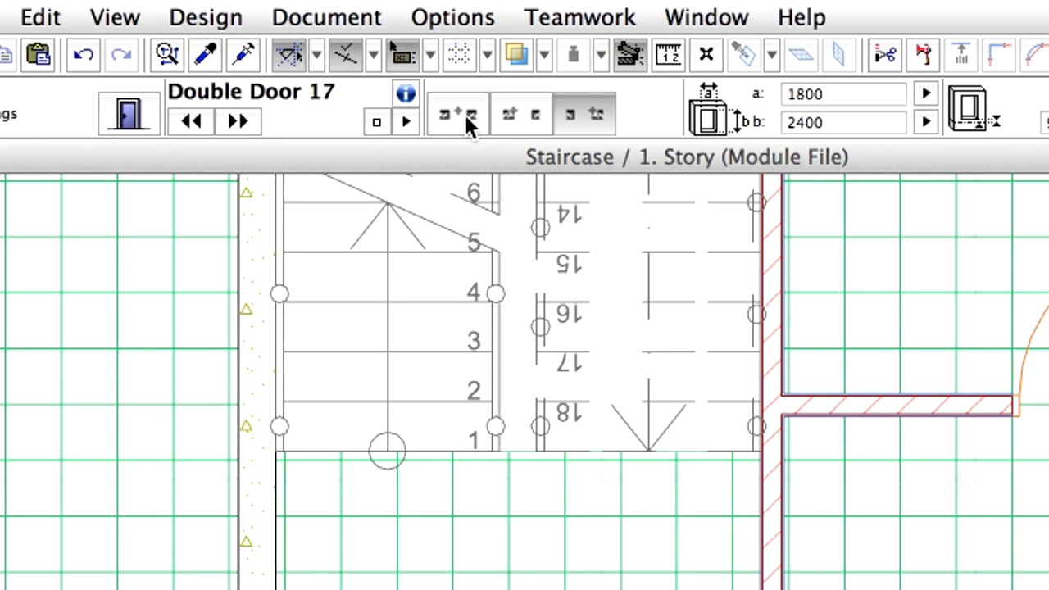
- Switch door geometry to Centerpoint and set Special Snap to Between Intersection Points
{"action": "left_click", "coordinate": [456, 113]}
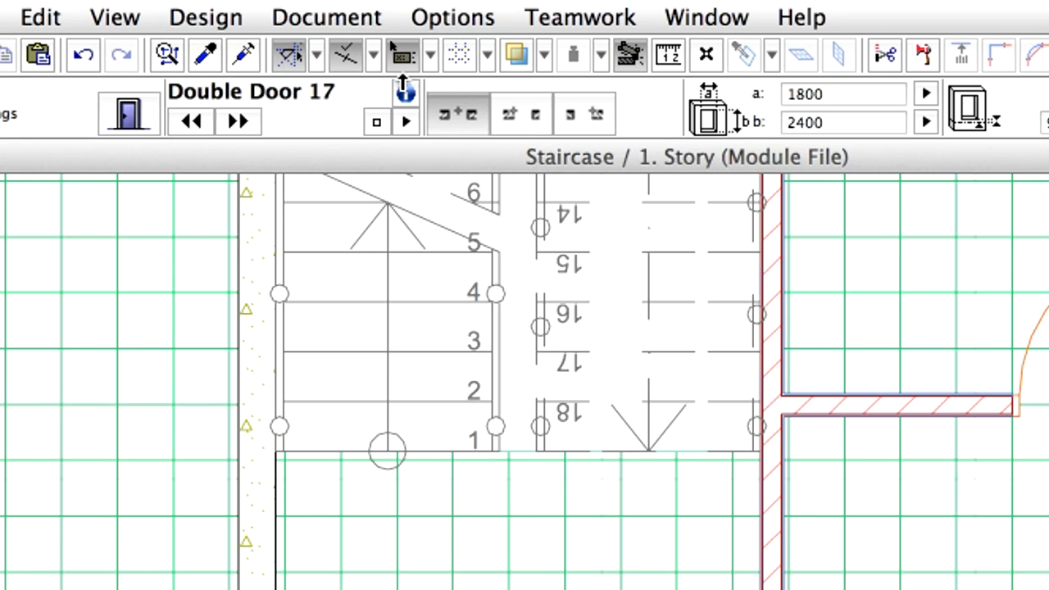
{"action": "left_click", "coordinate": [374, 56]}
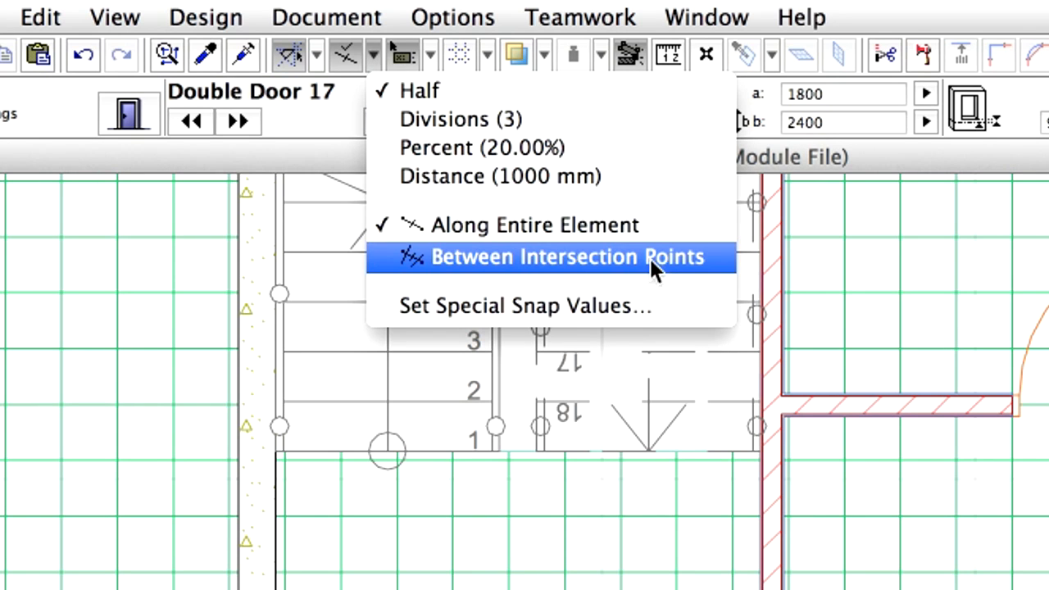
{"action": "mouse_move", "coordinate": [685, 276]}
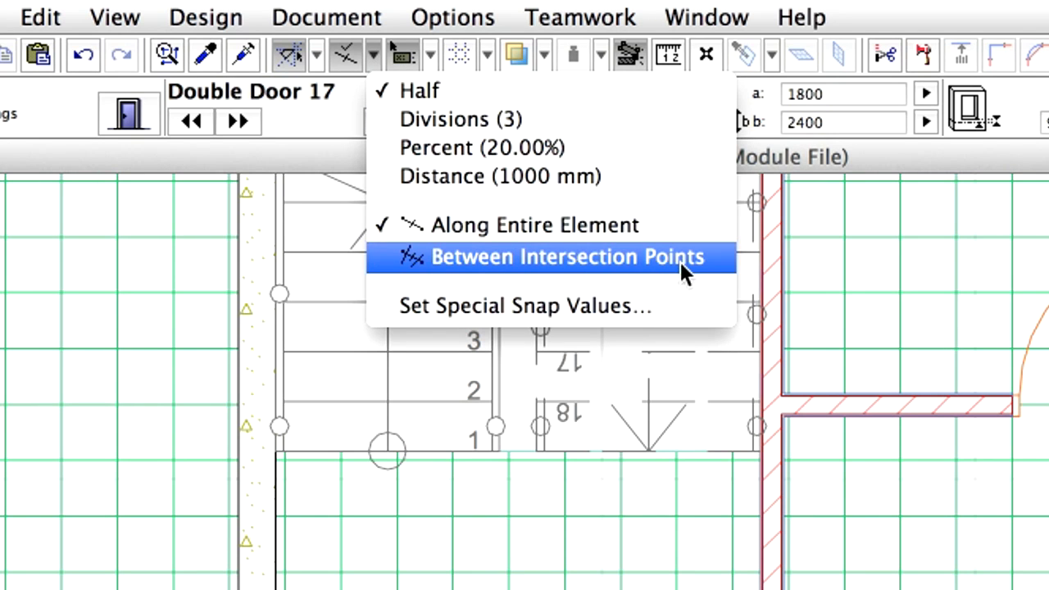
{"action": "left_click", "coordinate": [567, 255]}
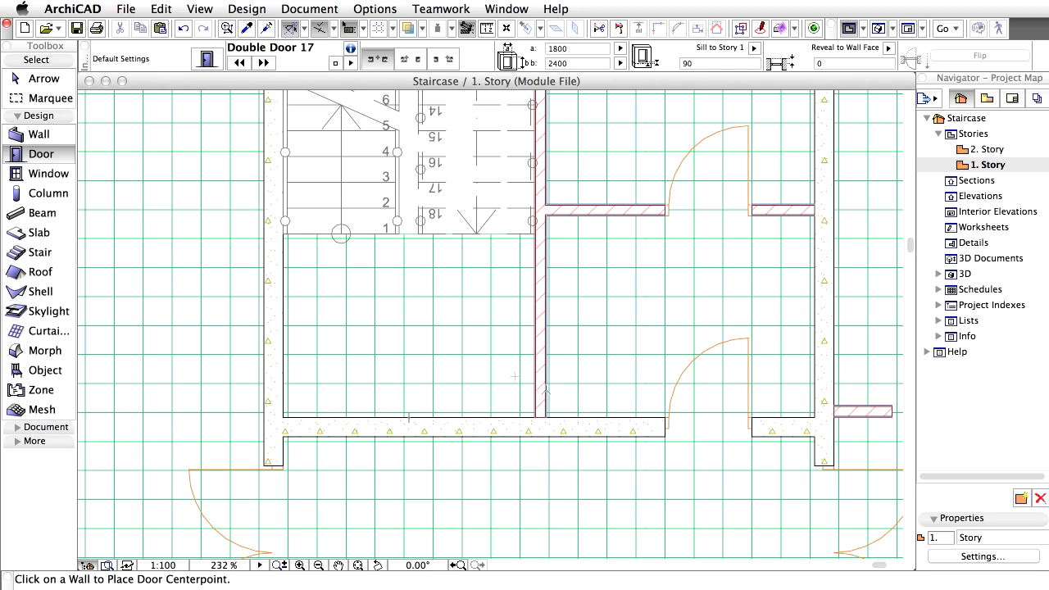
{"action": "mouse_move", "coordinate": [413, 420]}
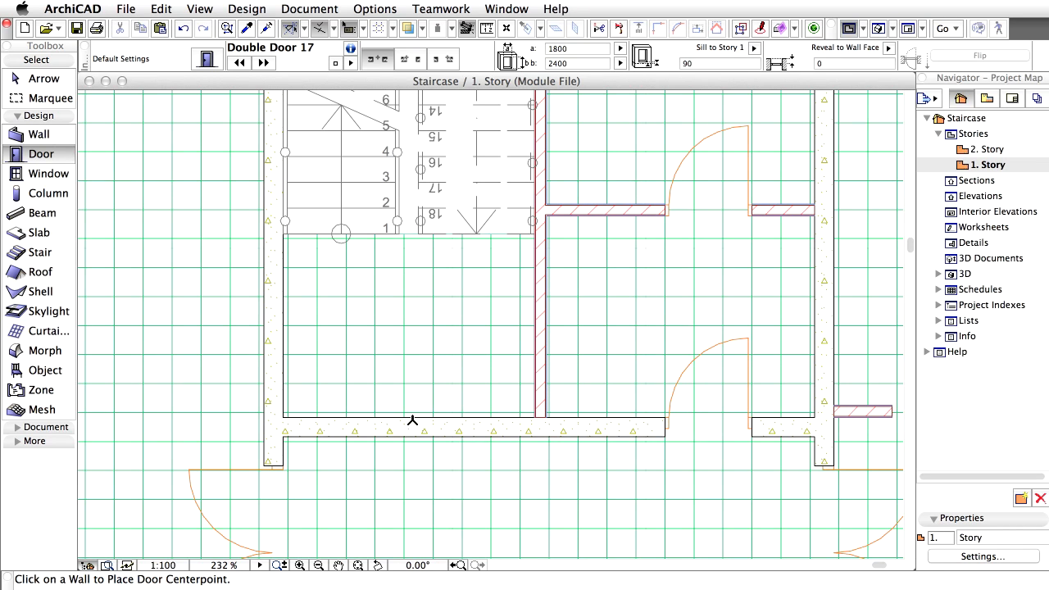